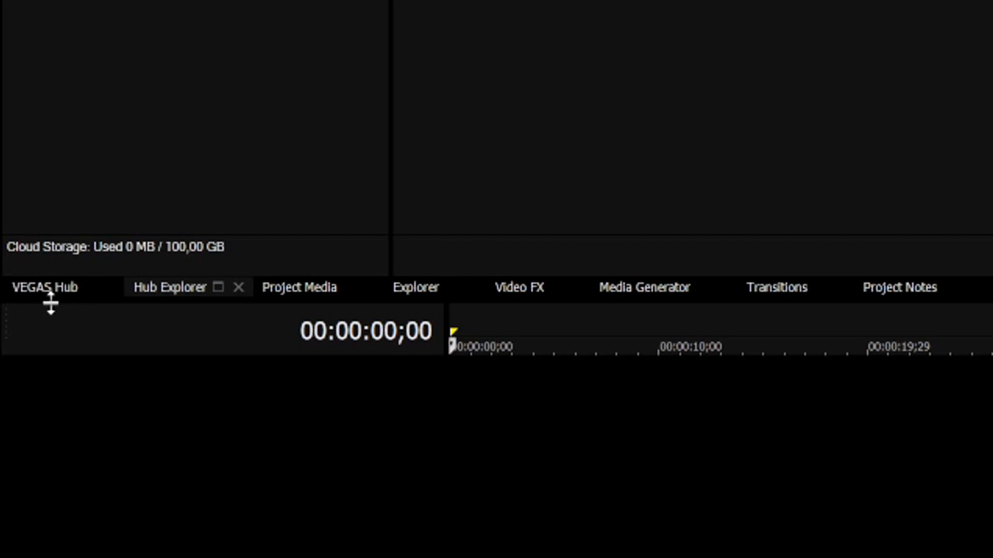
mouse_move(166, 298)
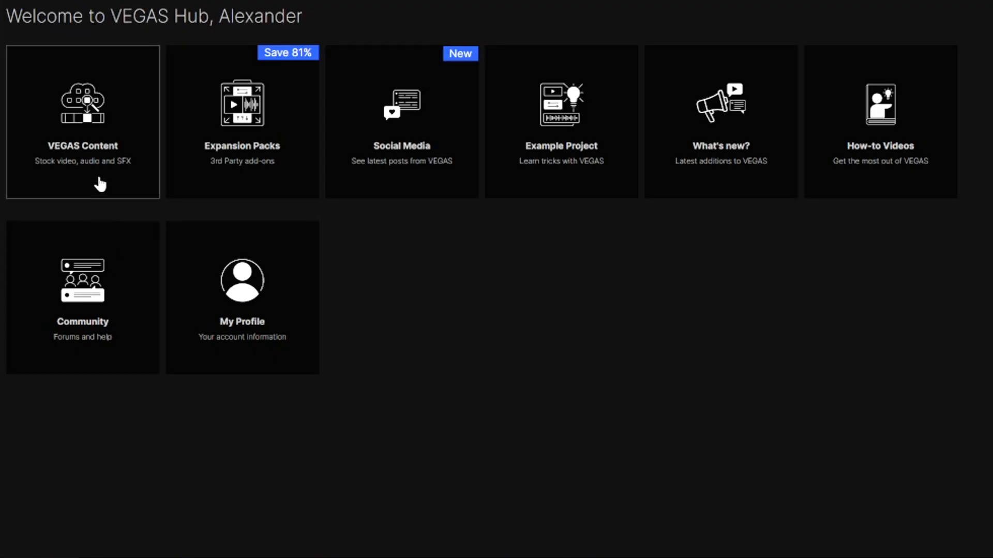
mouse_move(231, 185)
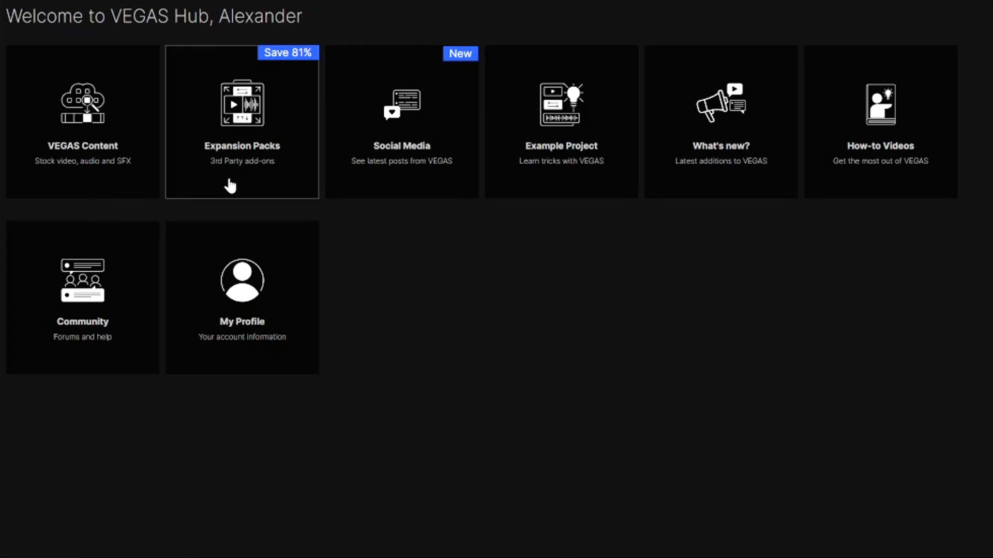
mouse_move(570, 186)
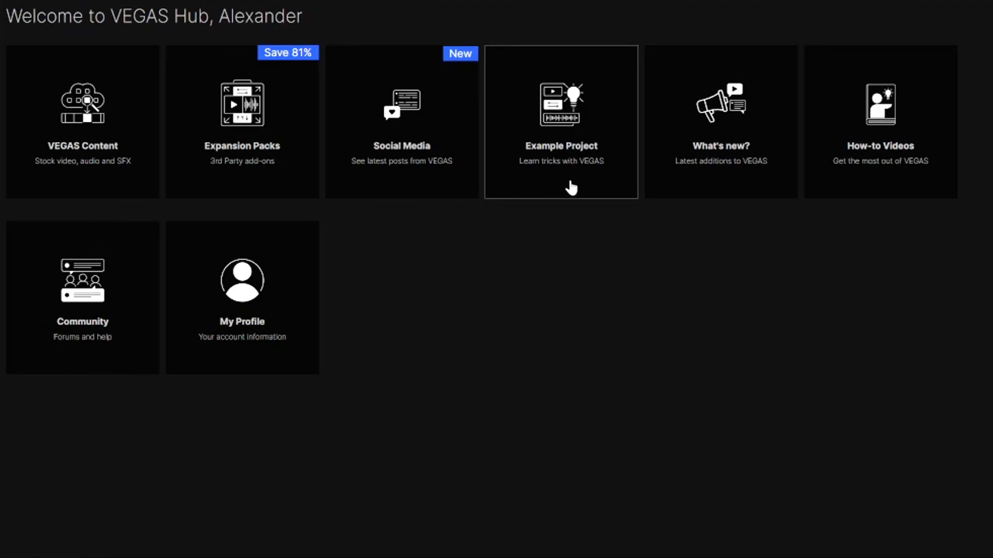
mouse_move(899, 176)
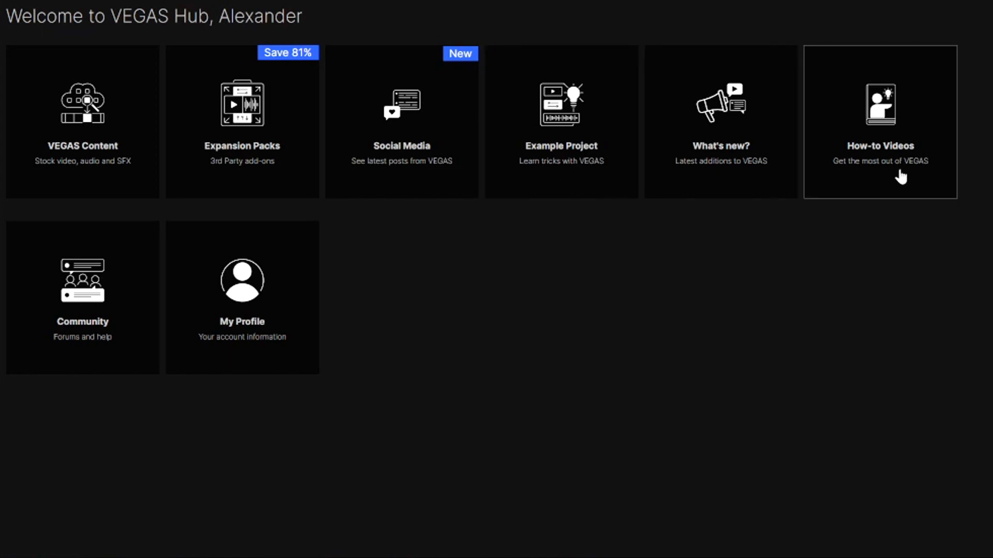
mouse_move(313, 326)
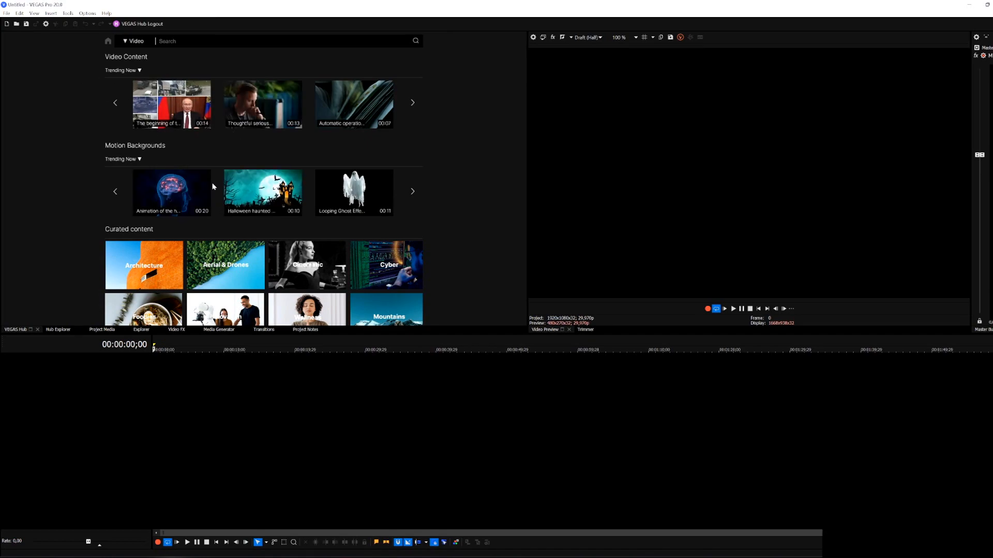
mouse_move(213, 186)
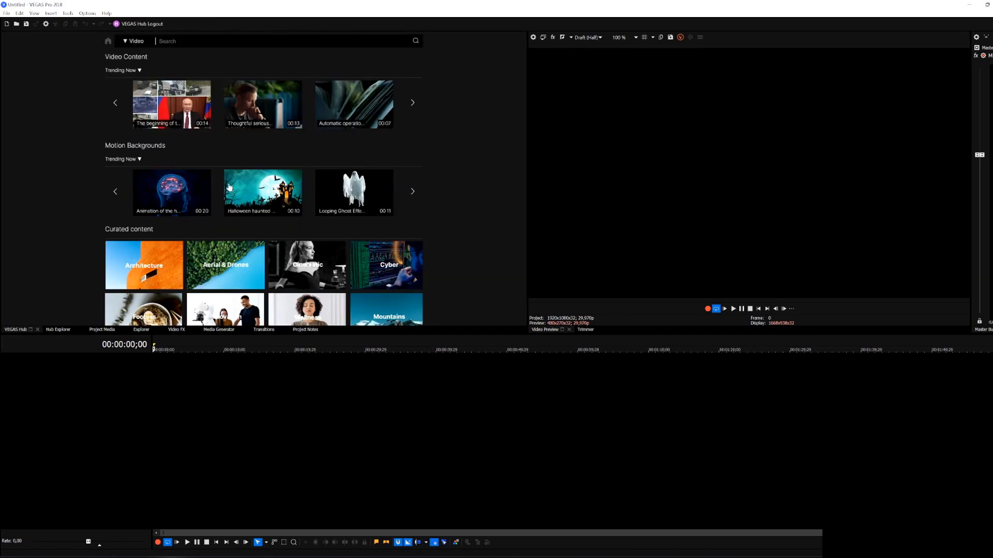
mouse_move(168, 202)
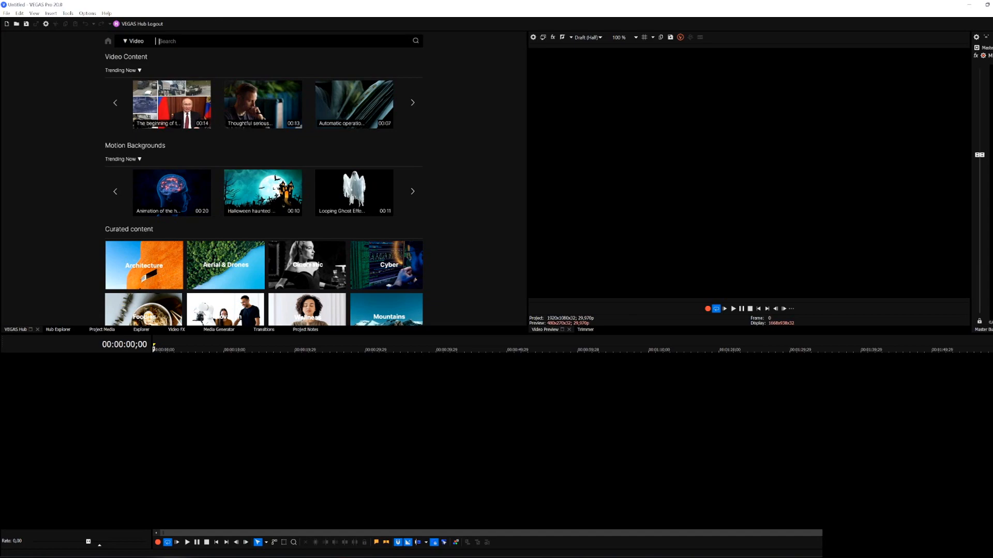
- Search 'field', preview the golden wheat field aerial clip and download it in a chosen format
type("field")
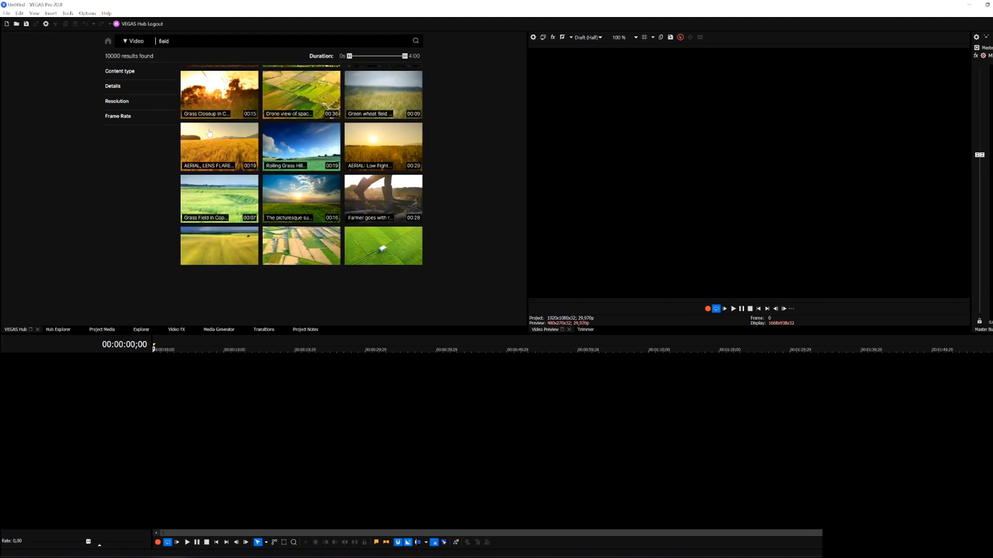
left_click(220, 147)
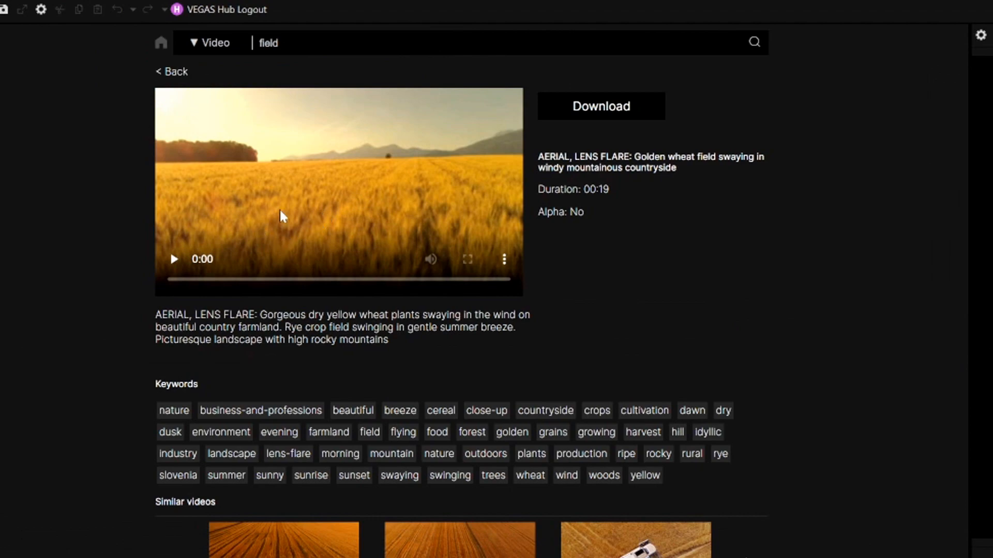
left_click(173, 258)
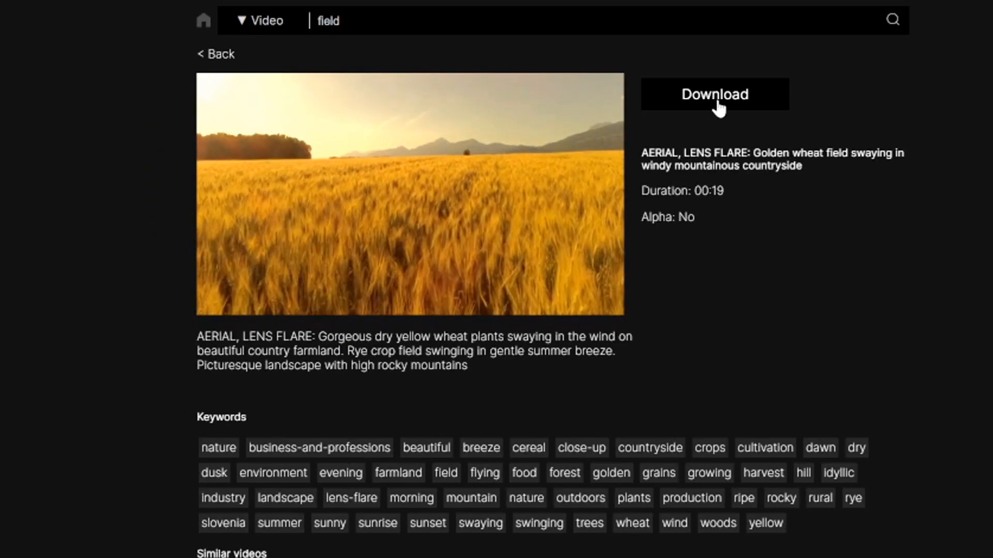
left_click(714, 94)
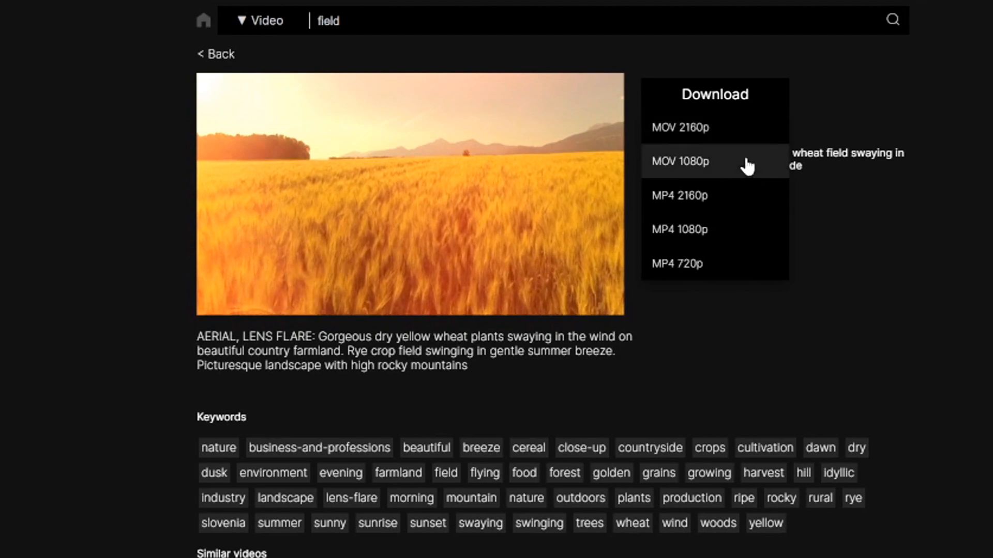
mouse_move(728, 176)
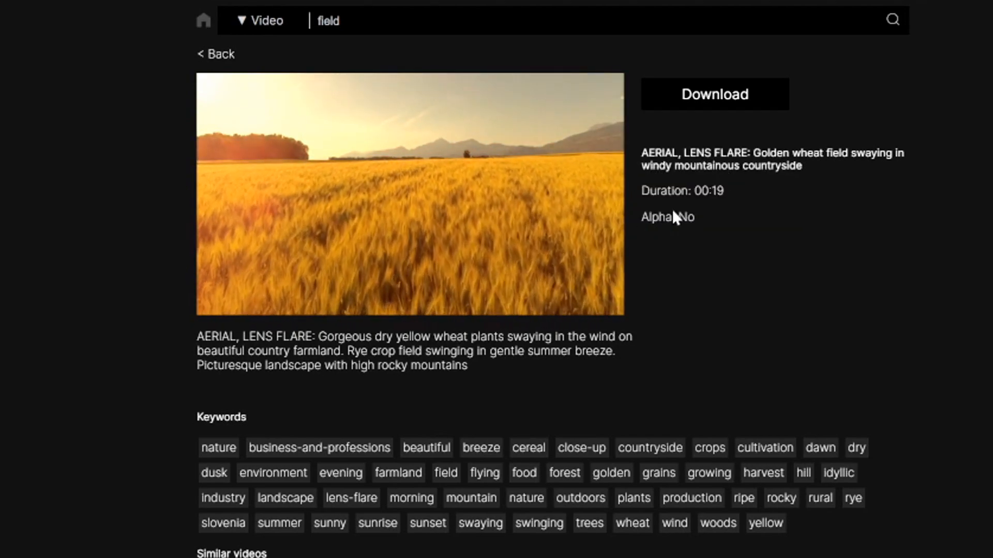
left_click(715, 94)
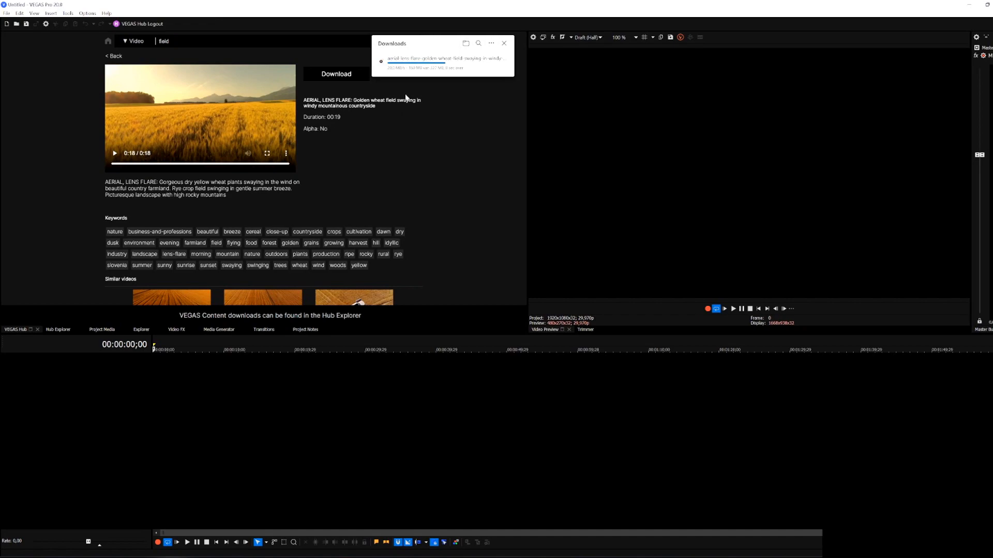
mouse_move(26, 316)
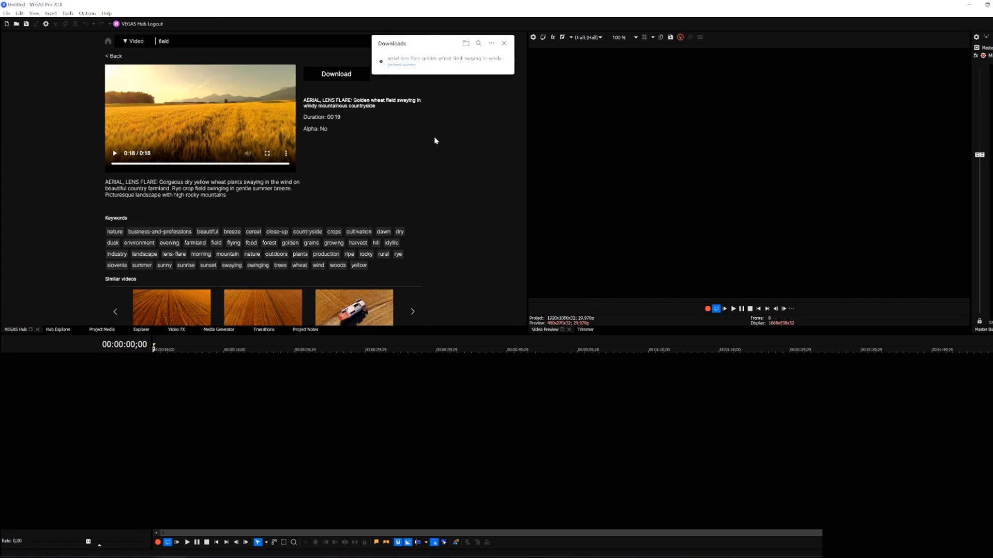
mouse_move(323, 339)
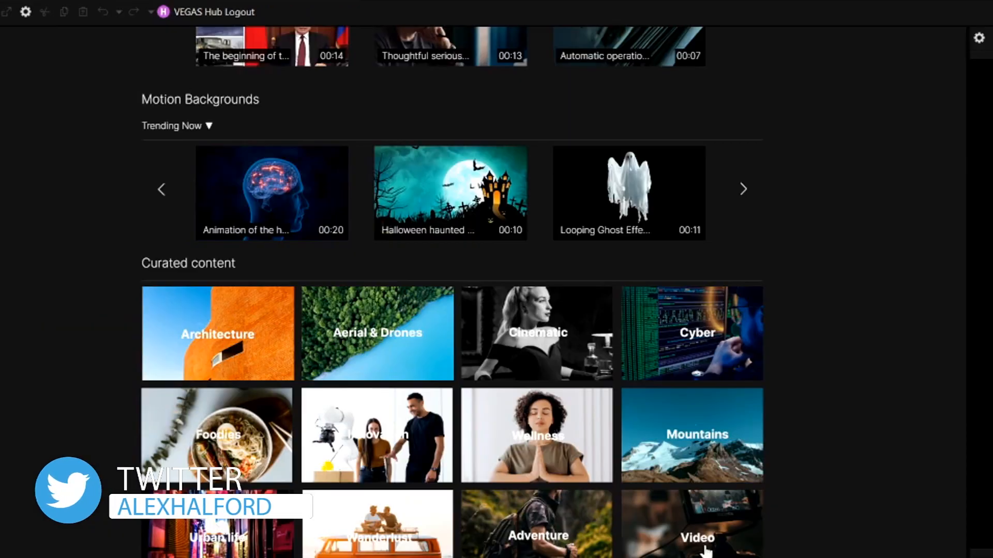
mouse_move(687, 445)
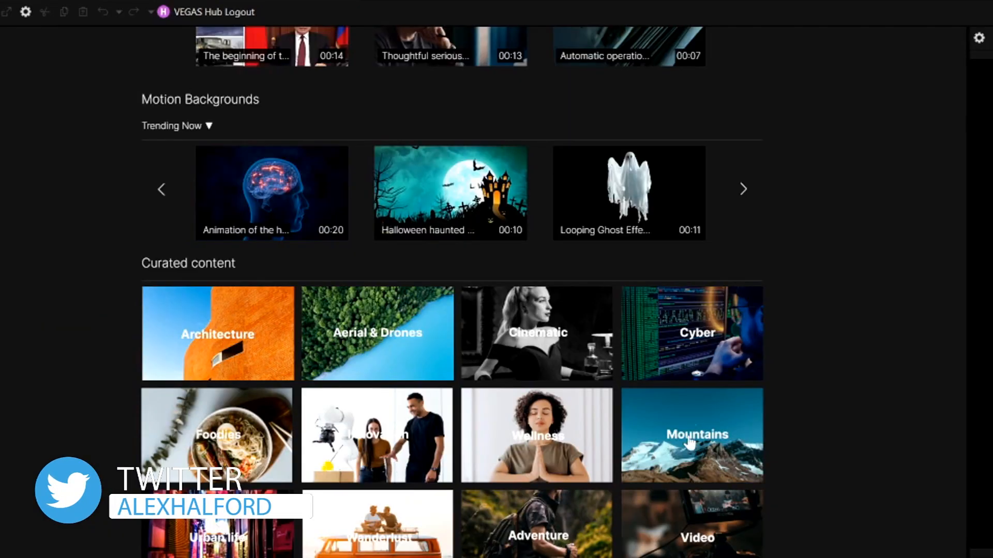
- Browse the Mountains curated collection and keep Video as the Hub media type
left_click(690, 436)
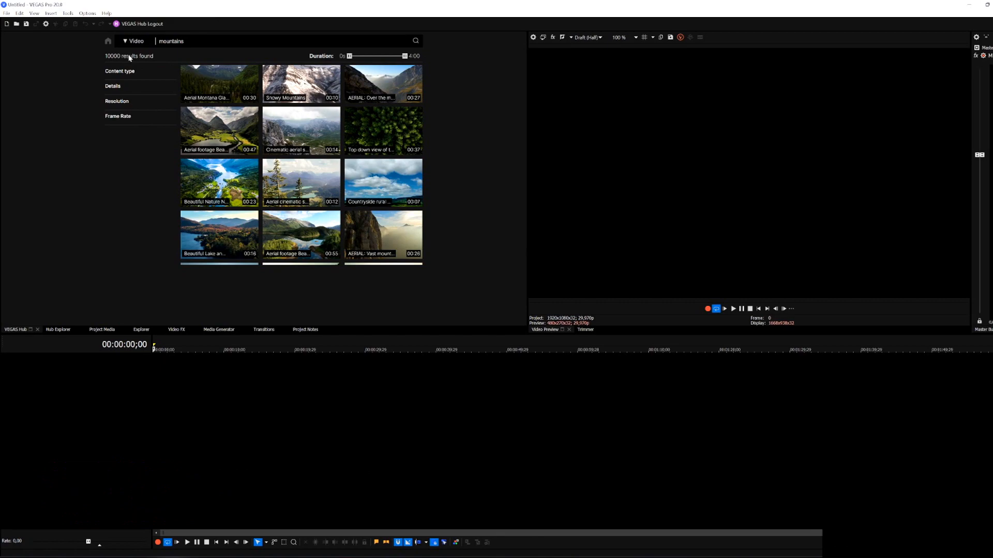
left_click(136, 41)
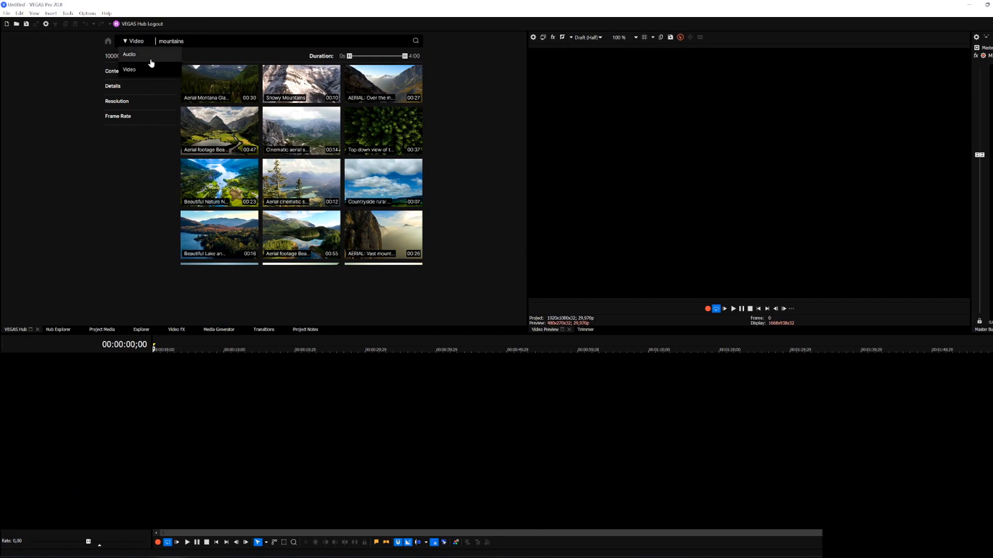
left_click(129, 54)
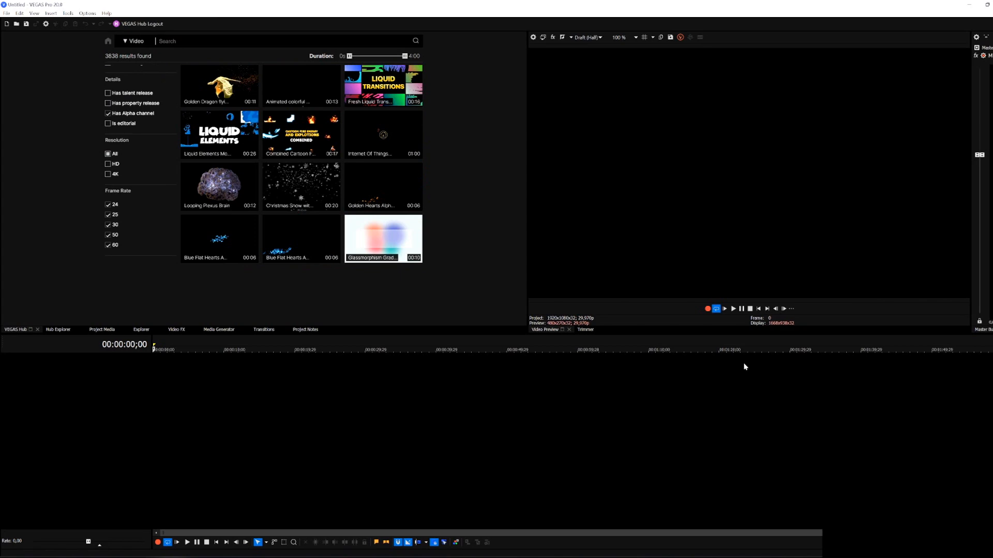
left_click(135, 41)
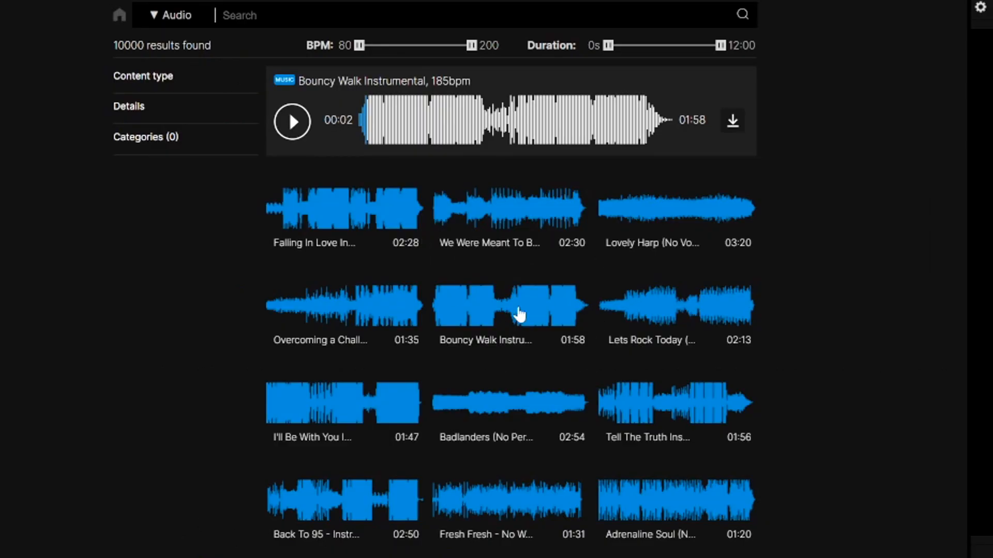
- Scroll the stock music results with Bouncy Walk Instrumental loaded in the preview player
scroll("down", 3)
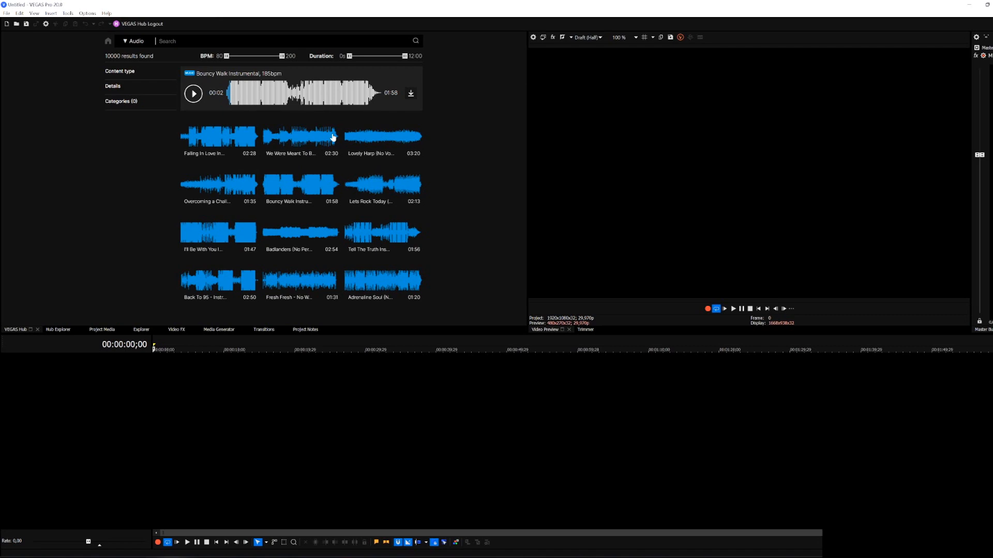
mouse_move(335, 134)
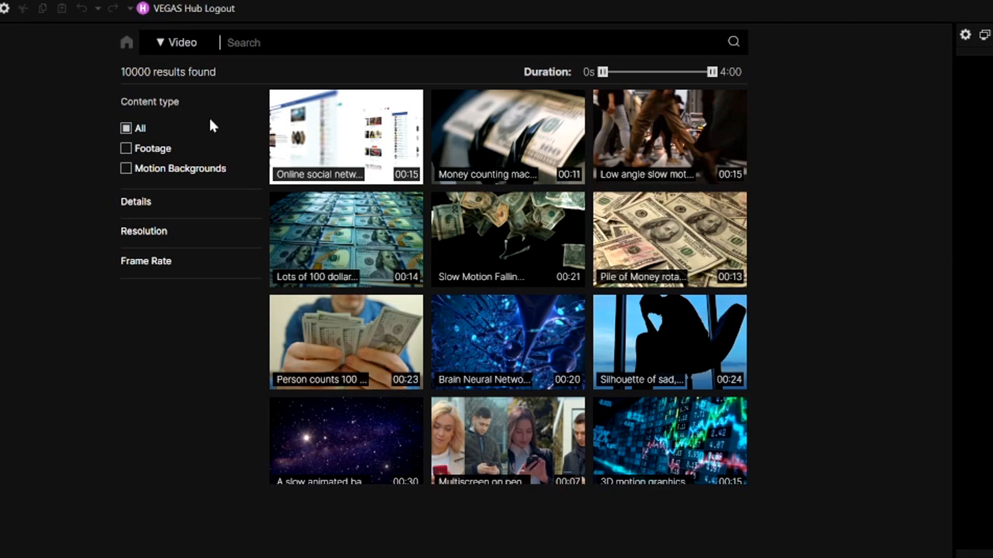
- Filter stock video to Motion Backgrounds with Has Alpha channel ticked, leaving 3638 results
left_click(127, 149)
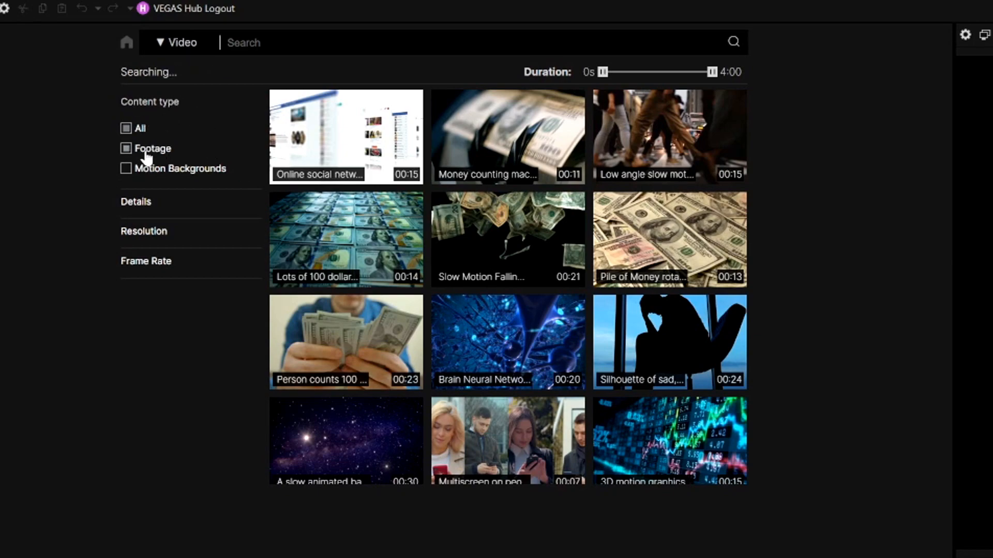
left_click(126, 169)
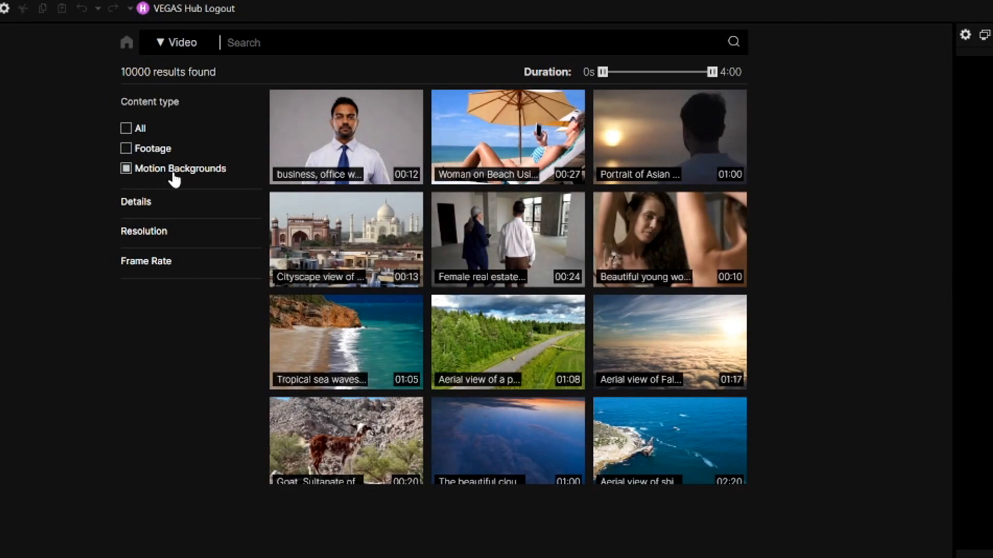
left_click(126, 169)
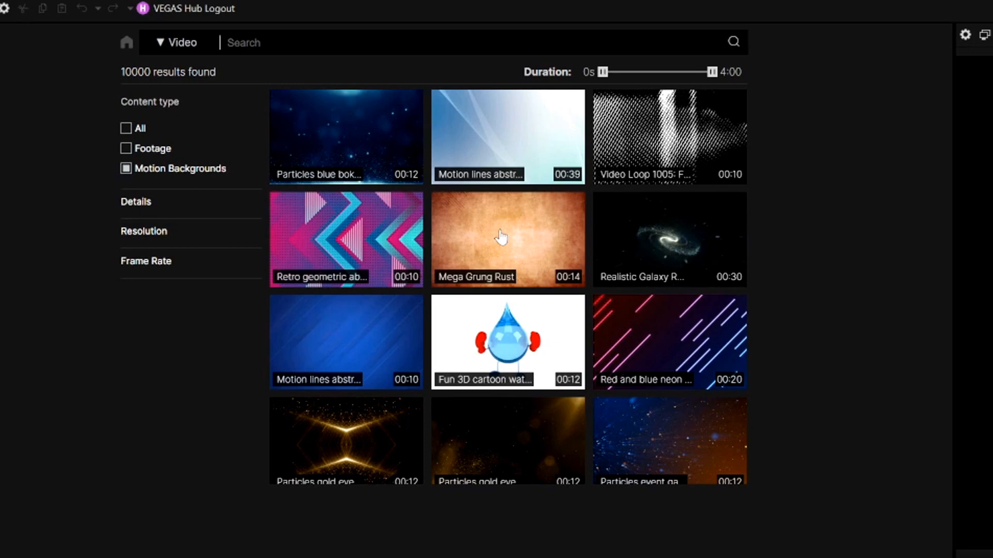
scroll("down", 3)
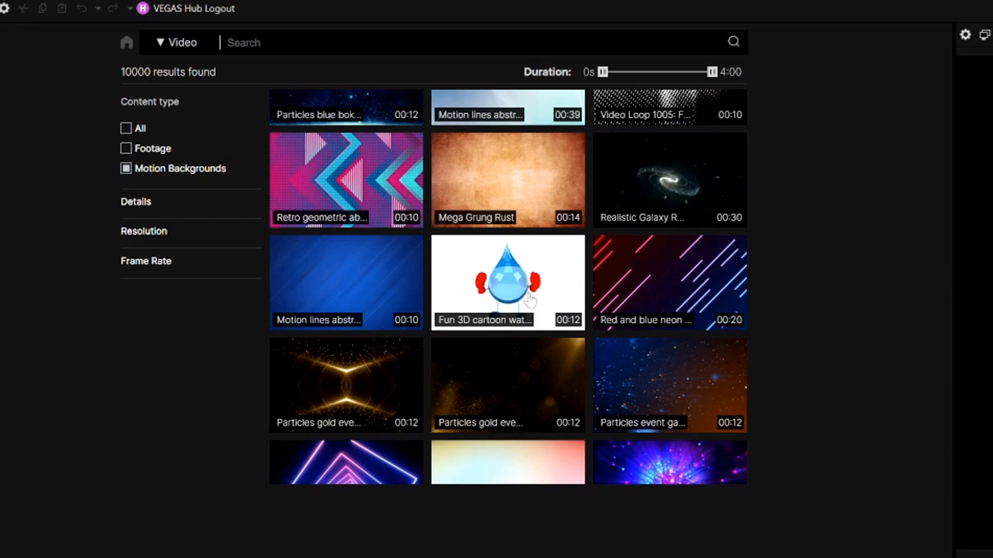
mouse_move(708, 319)
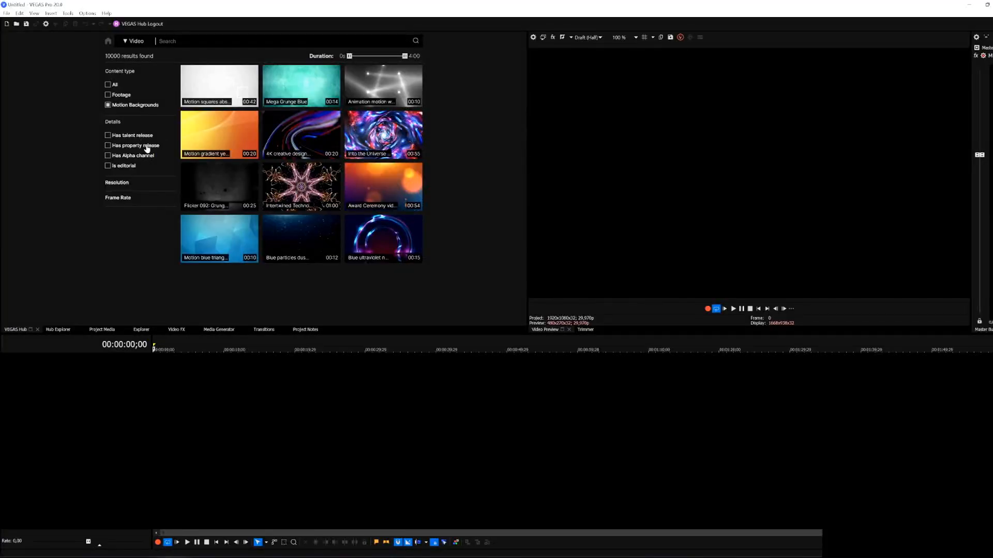
mouse_move(124, 166)
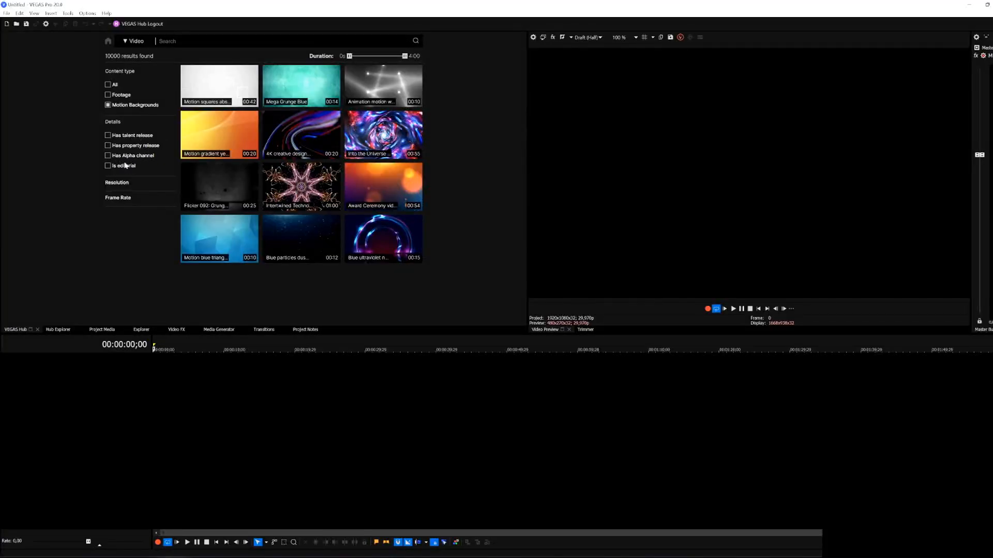
mouse_move(115, 160)
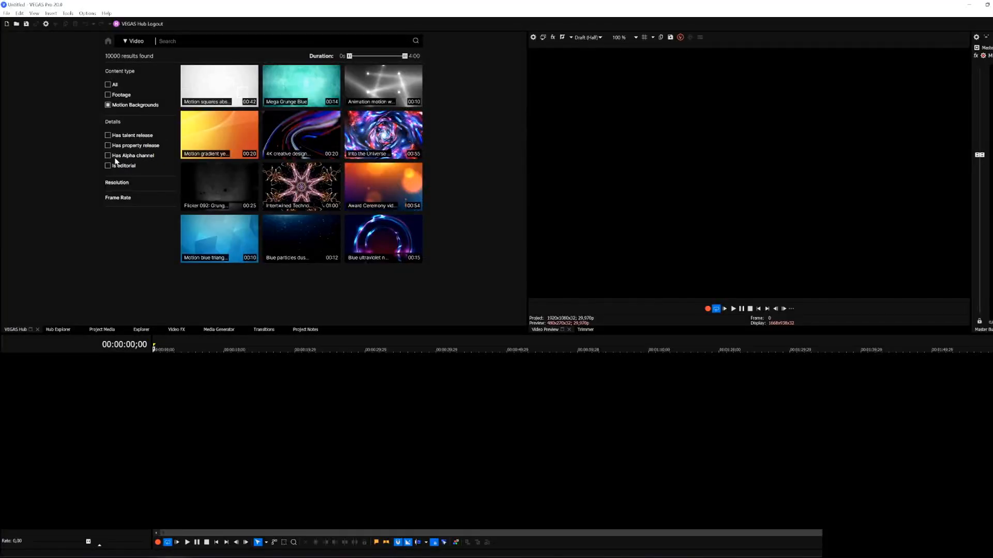
left_click(108, 155)
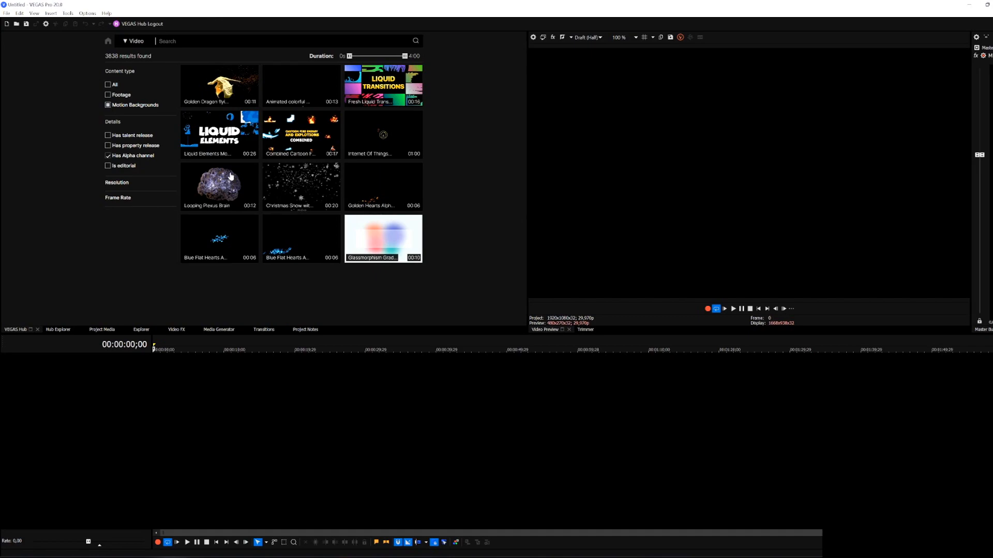
mouse_move(317, 155)
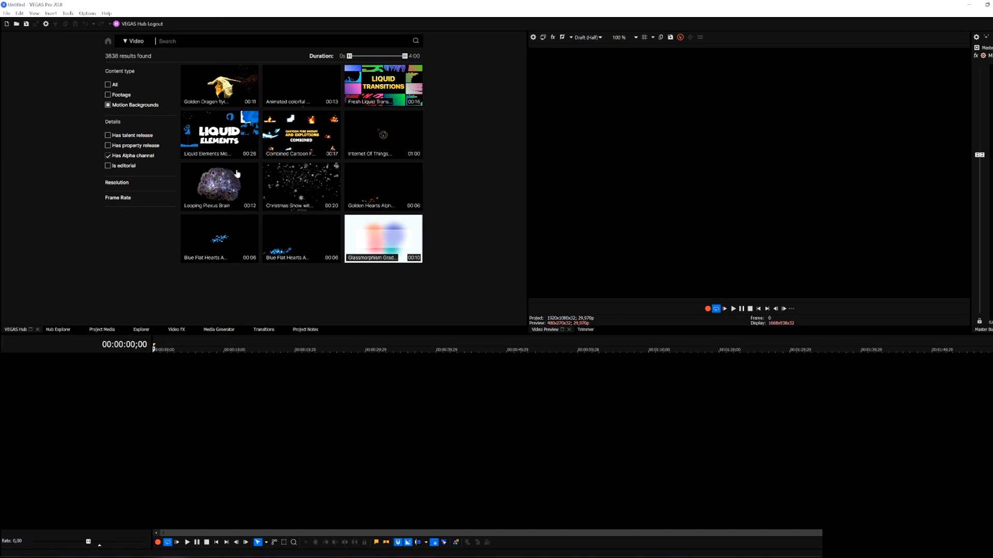
mouse_move(217, 182)
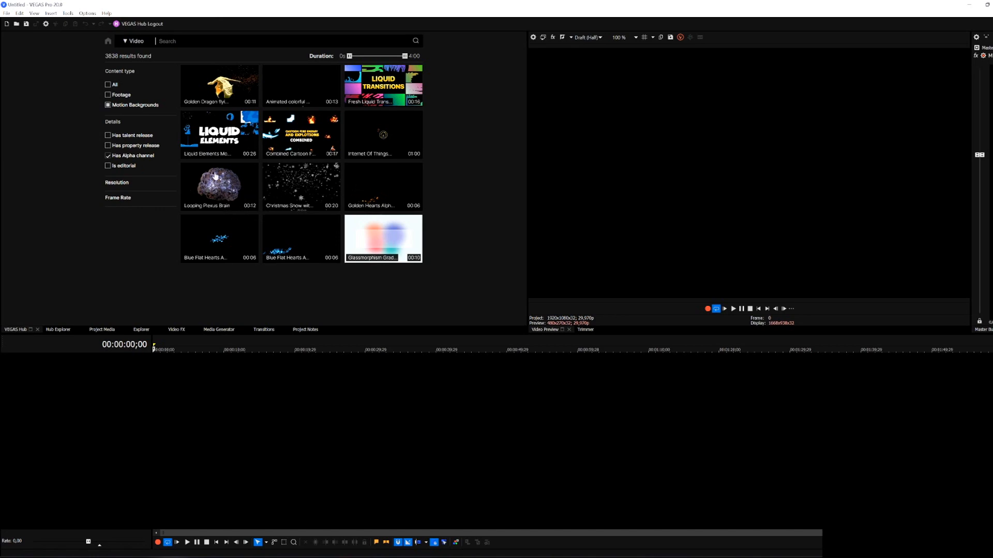
mouse_move(205, 205)
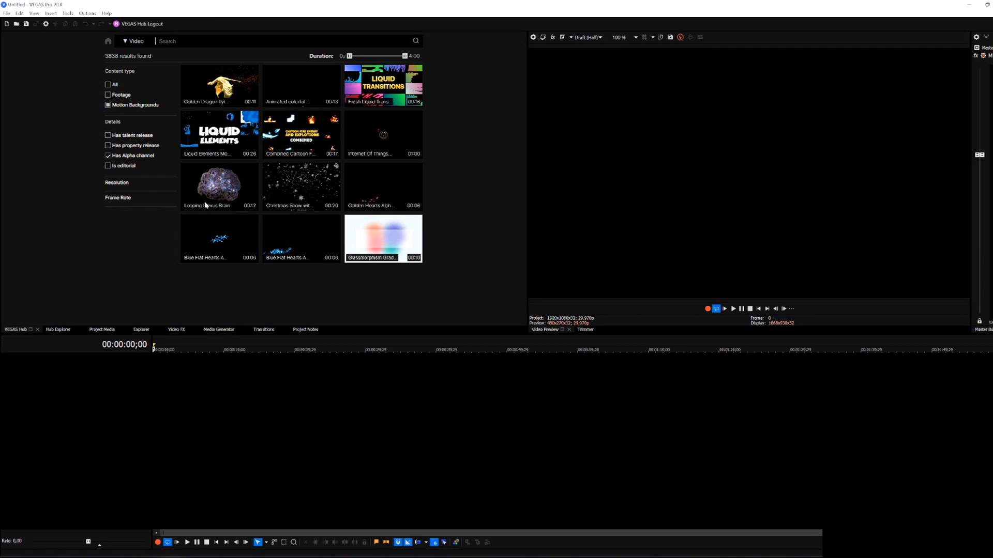
- Expand the Resolution filter showing All, HD and 4K with All selected
left_click(117, 182)
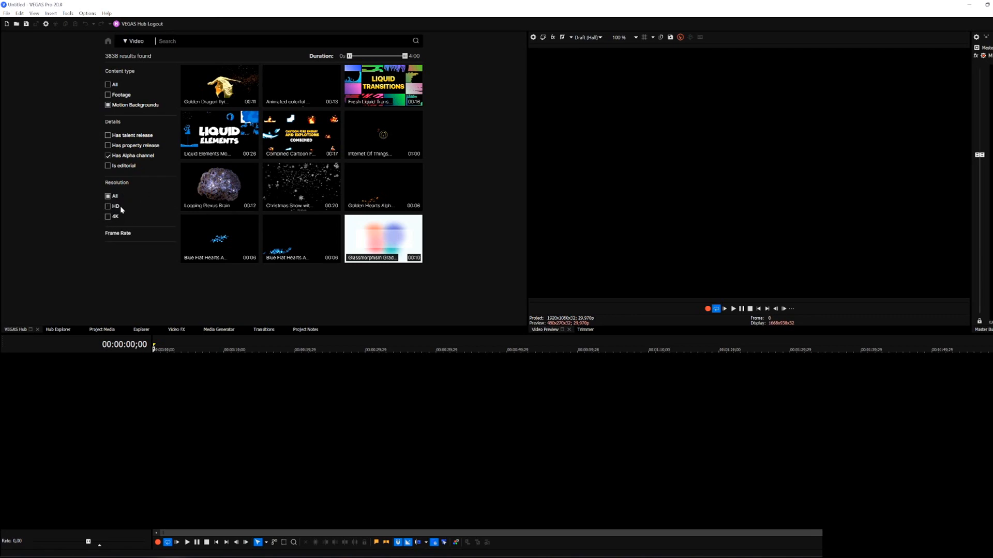
mouse_move(118, 217)
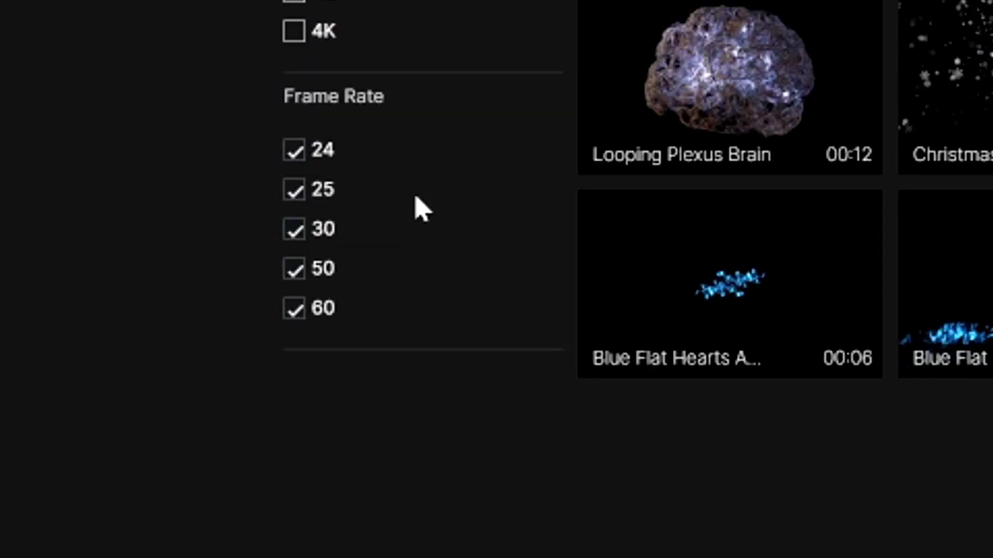
mouse_move(409, 287)
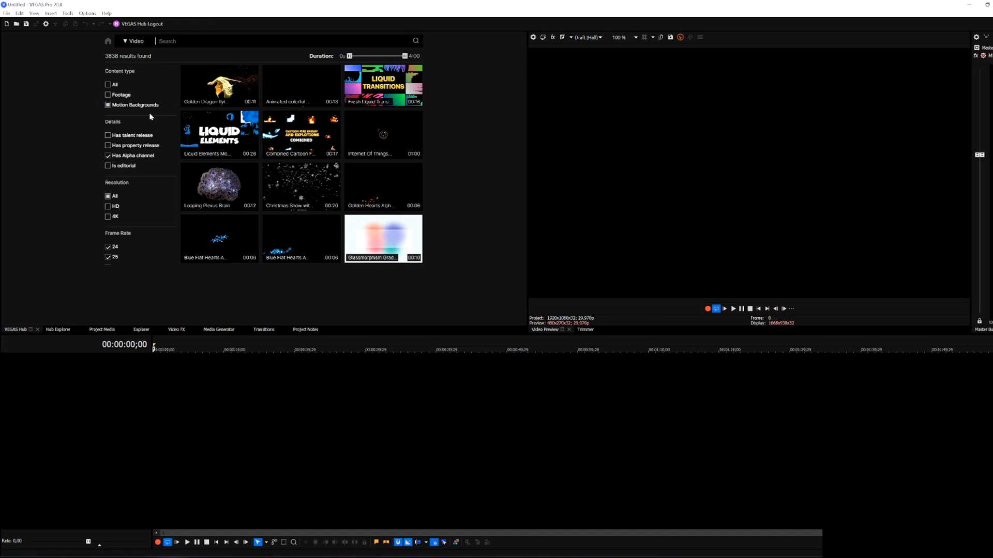
mouse_move(235, 83)
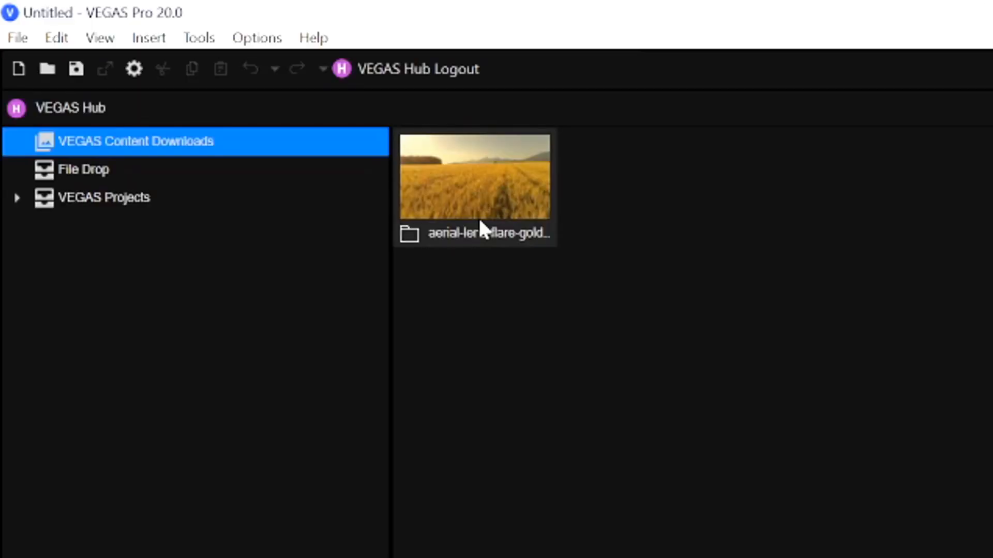
mouse_move(535, 260)
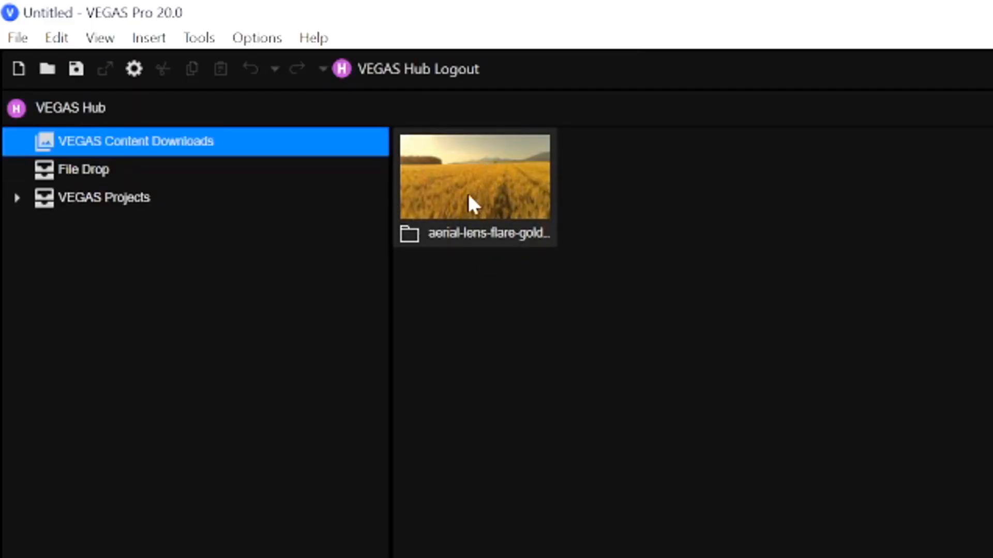
- Show the still-empty File Drop area in Hub Explorer
left_click(85, 170)
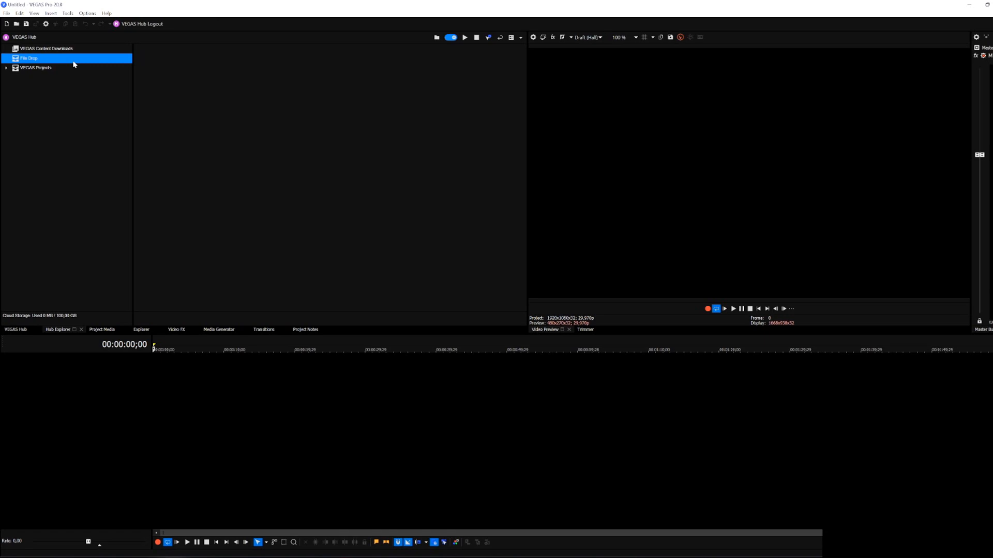
mouse_move(86, 82)
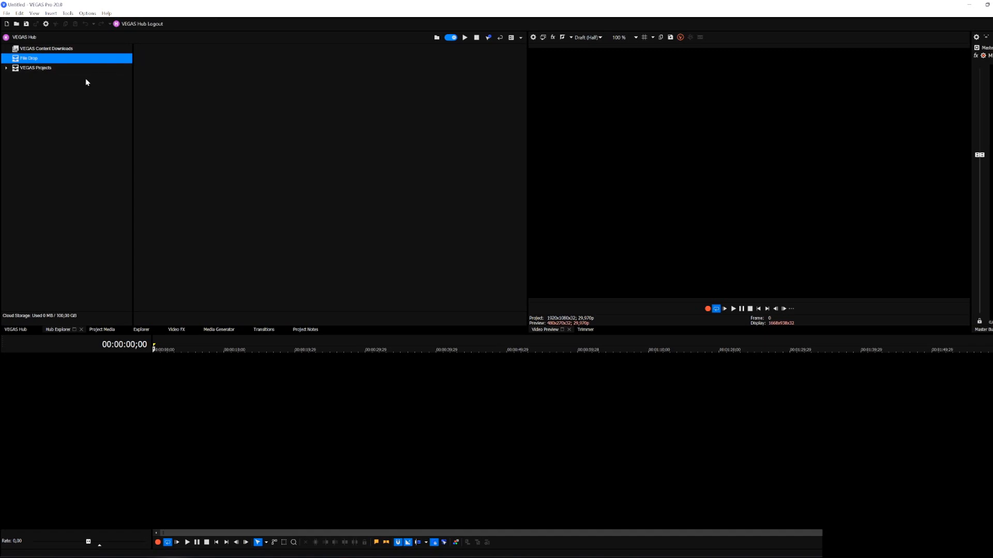
mouse_move(312, 169)
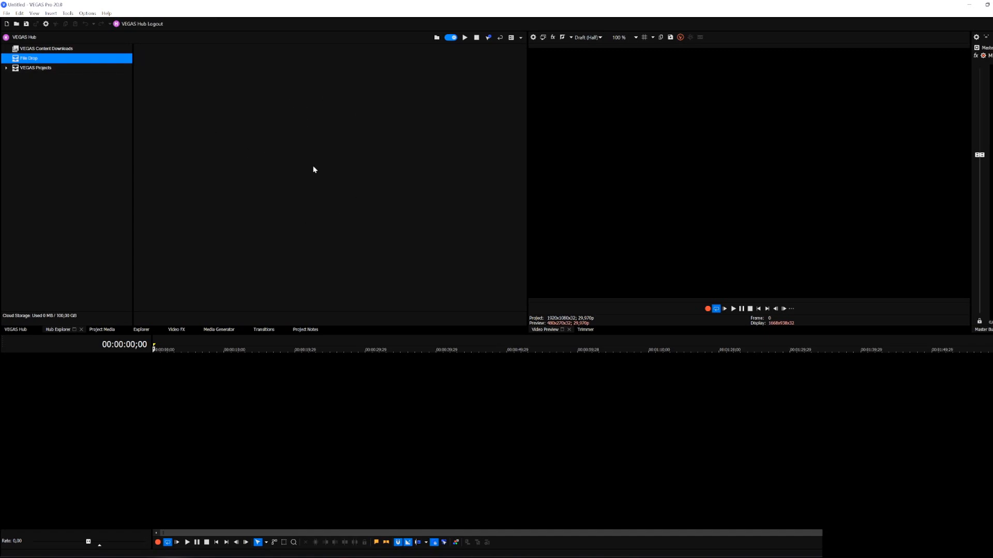
mouse_move(286, 153)
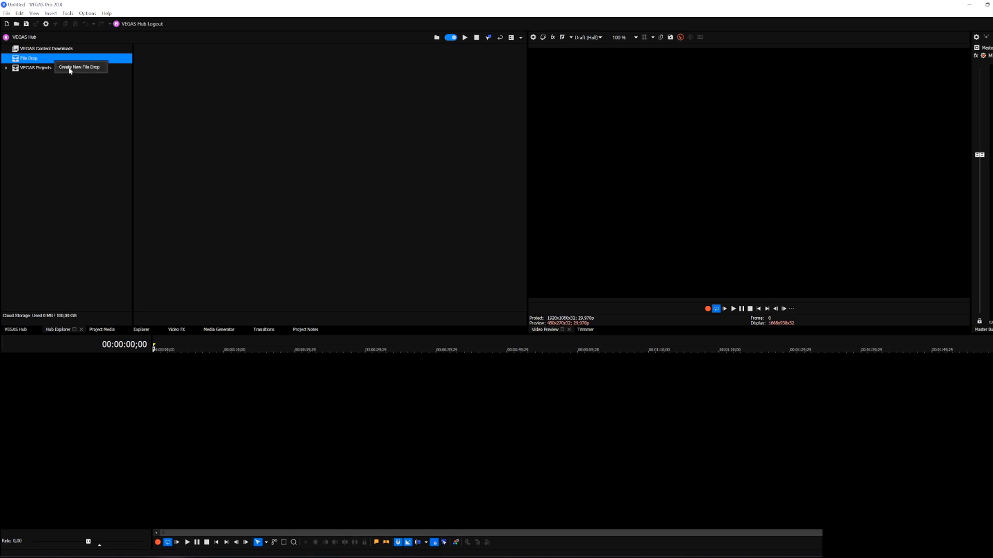
- Create a File Drop named Vlog with a 10 GB upload limit and close its settings window
left_click(84, 67)
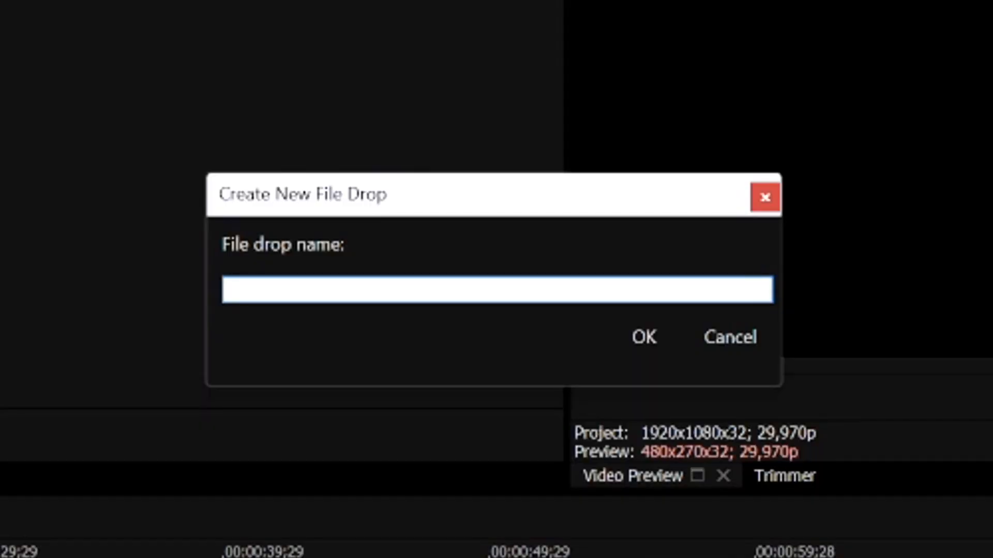
left_click(644, 337)
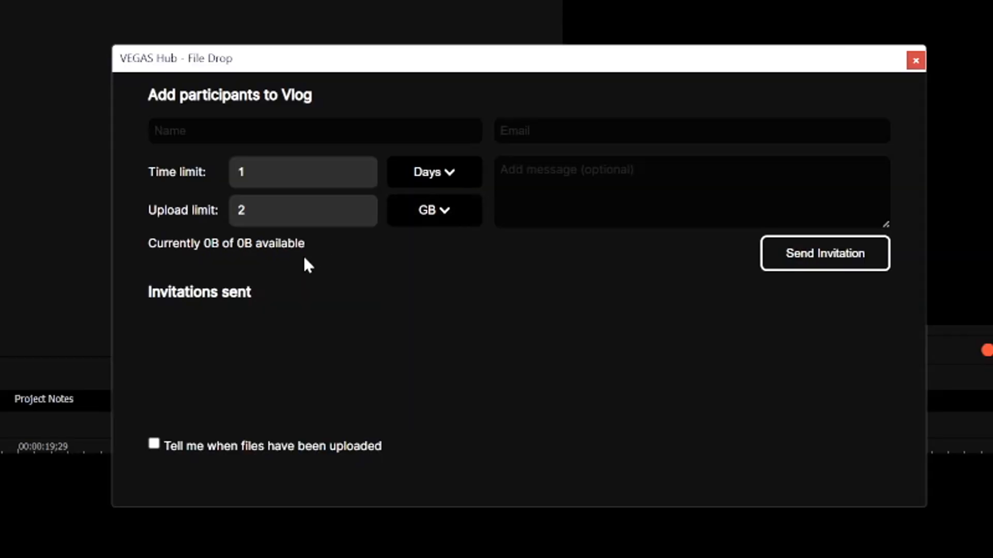
left_click(313, 131)
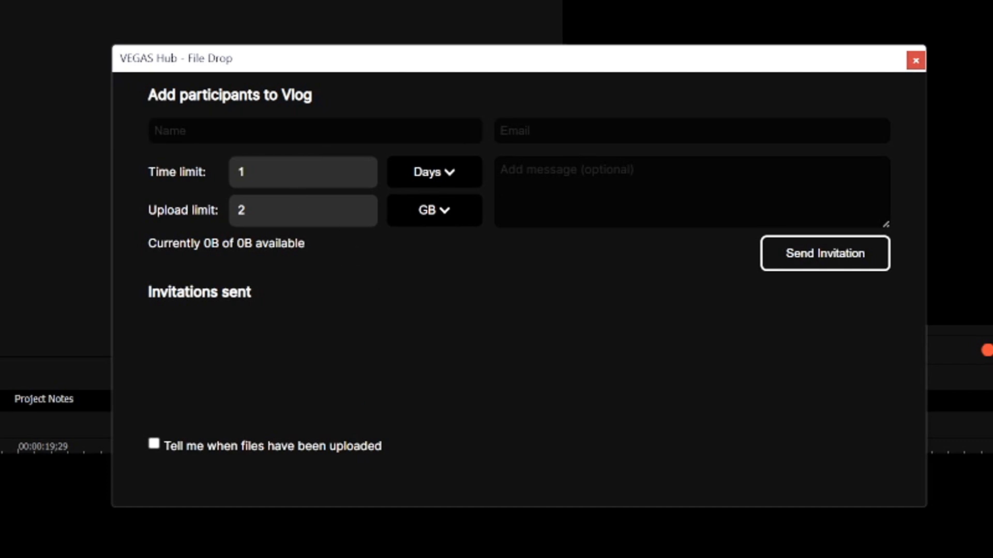
mouse_move(903, 345)
type("10")
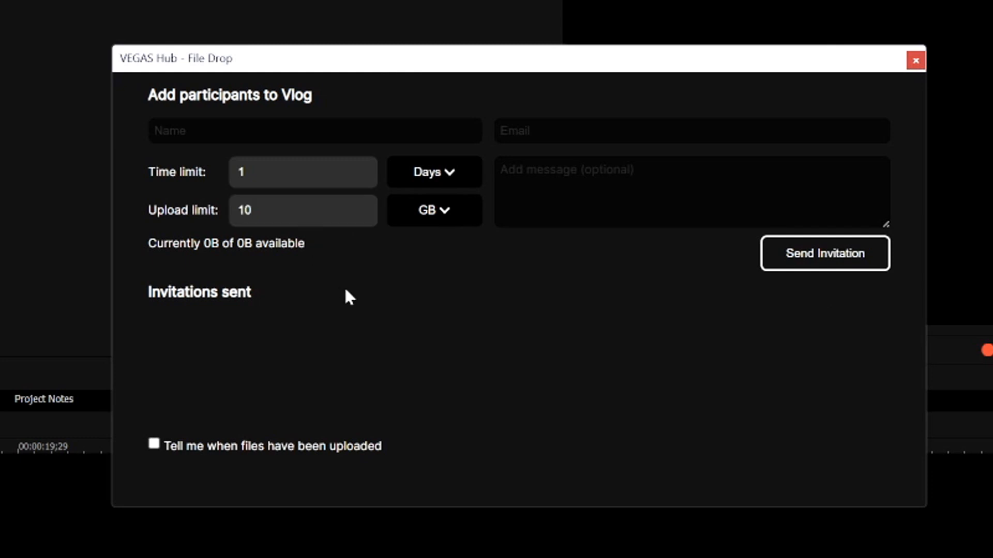
mouse_move(838, 352)
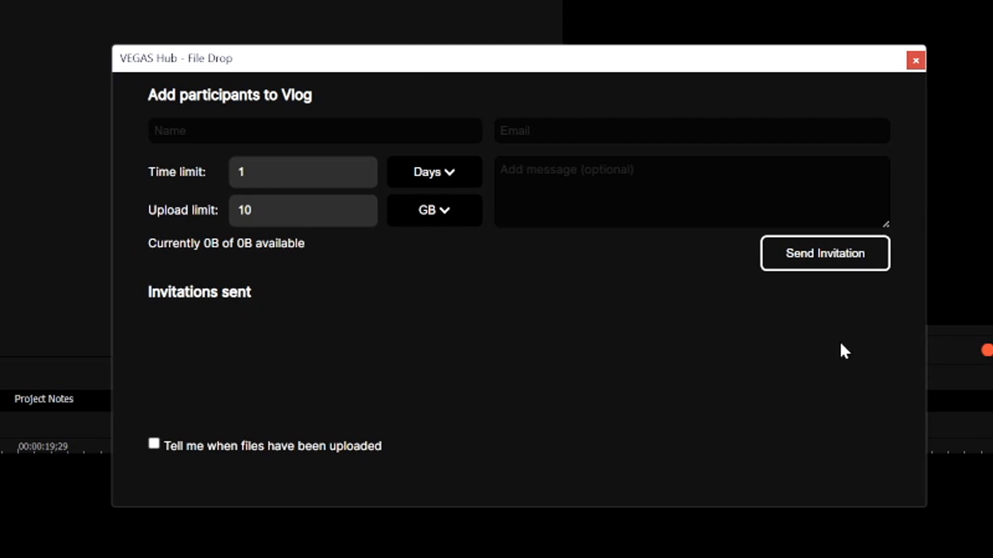
left_click(314, 131)
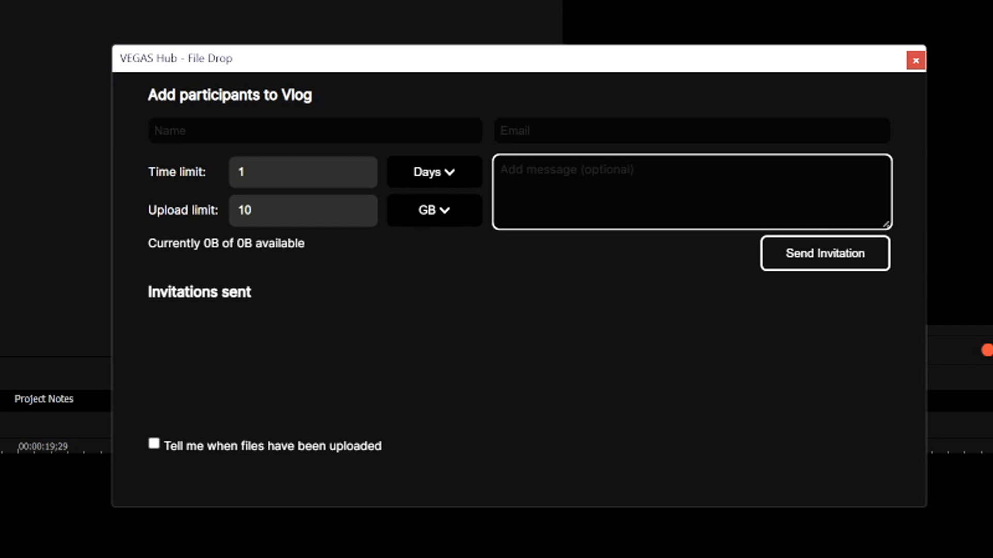
left_click(434, 172)
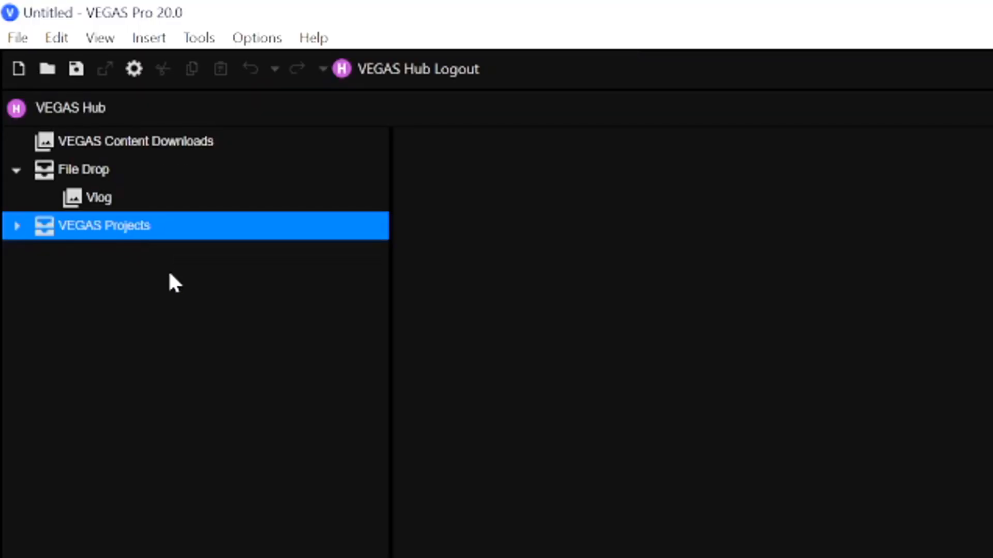
mouse_move(135, 252)
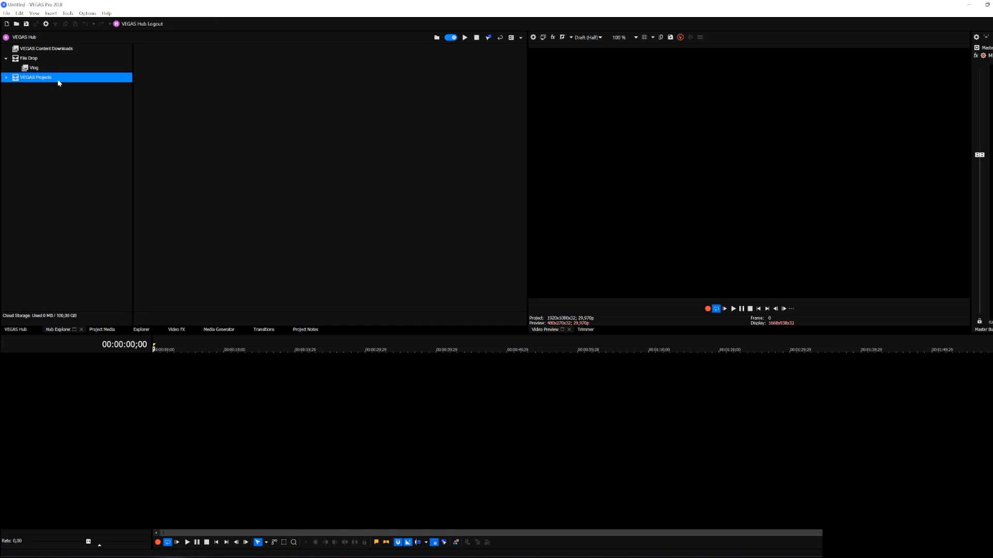
- Expand the VEGAS Projects folder beneath the Vlog File Drop
left_click(11, 79)
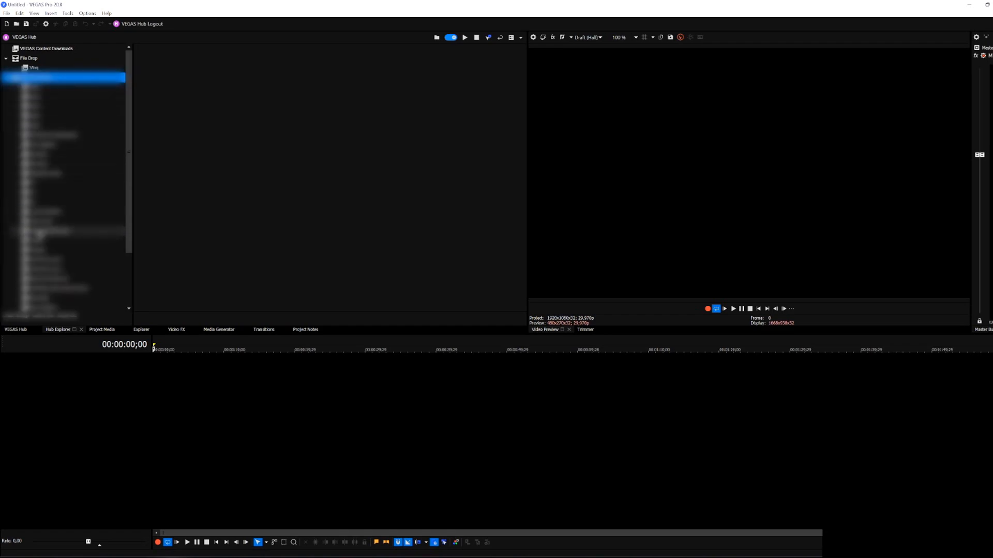